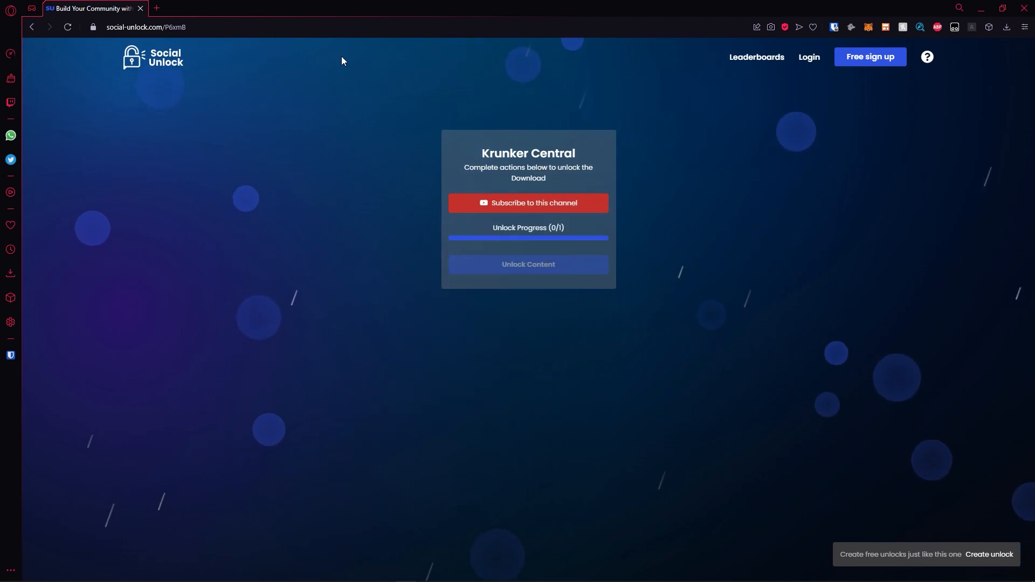
Step: Complete the Social Unlock subscribe check and reach the Krunker Central hacks listing (5.8.1–5.8.3)
left_click(528, 202)
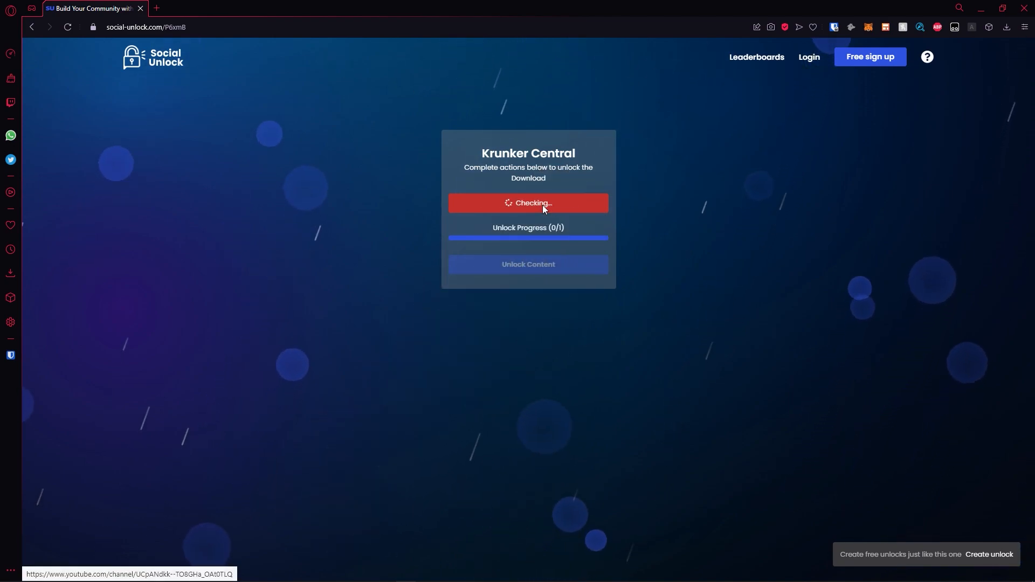
left_click(527, 203)
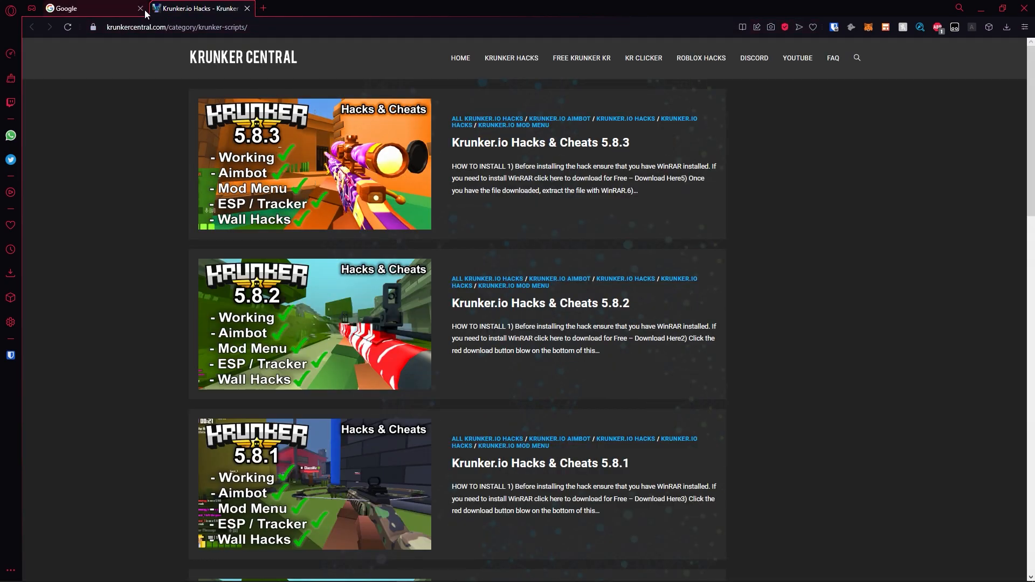
Step: View the Hacks & Cheats 5.8.3 post, briefly check the WinRAR download page, and reach the script download links
left_click(140, 8)
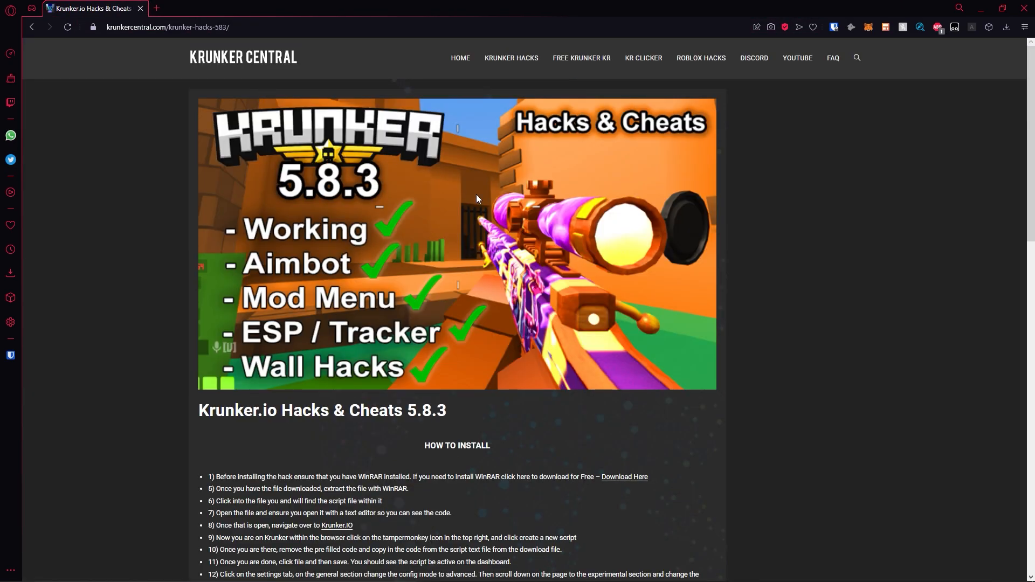
mouse_move(643, 59)
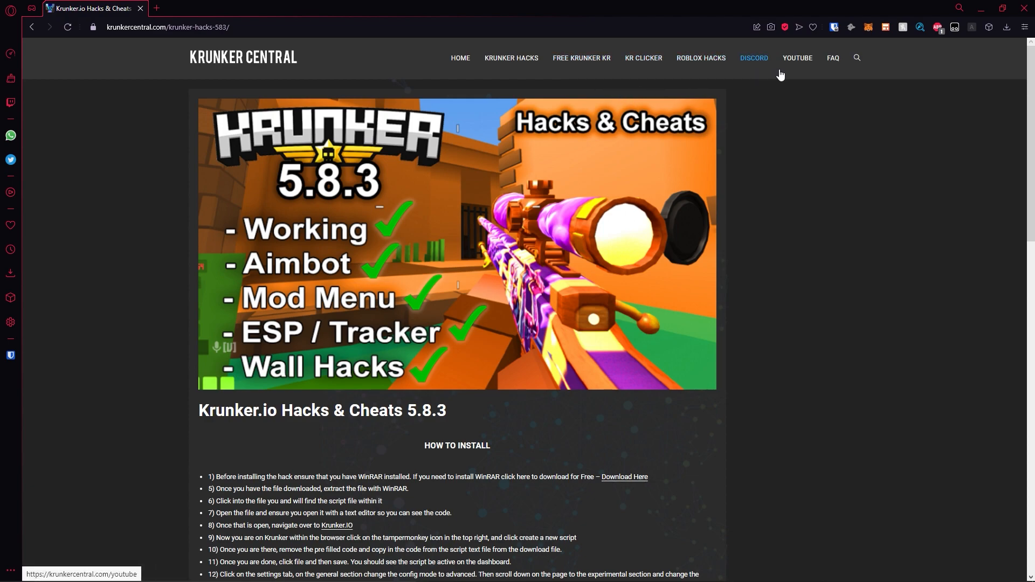
scroll("down", 3)
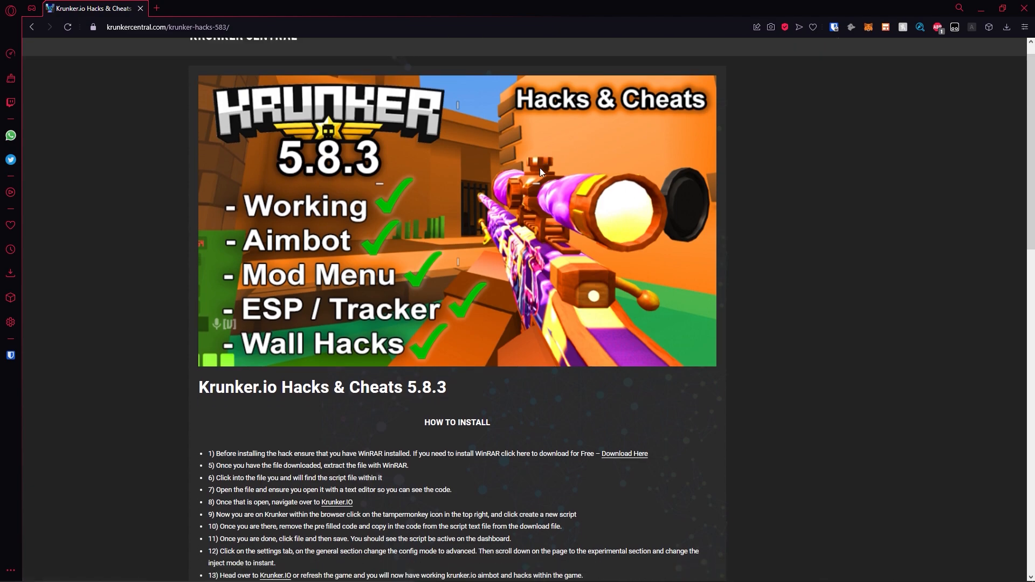
scroll("down", 3)
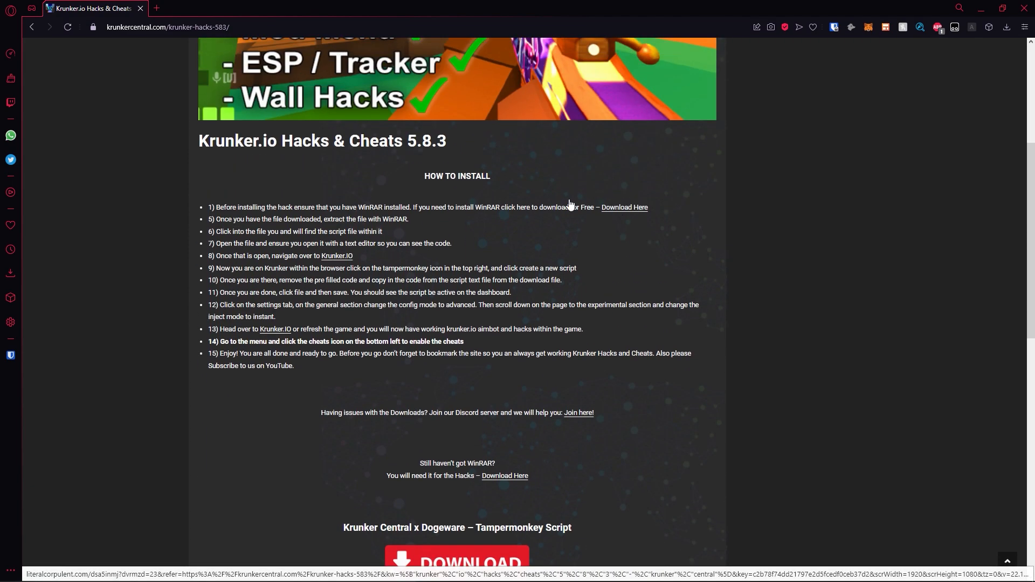
left_click(624, 207)
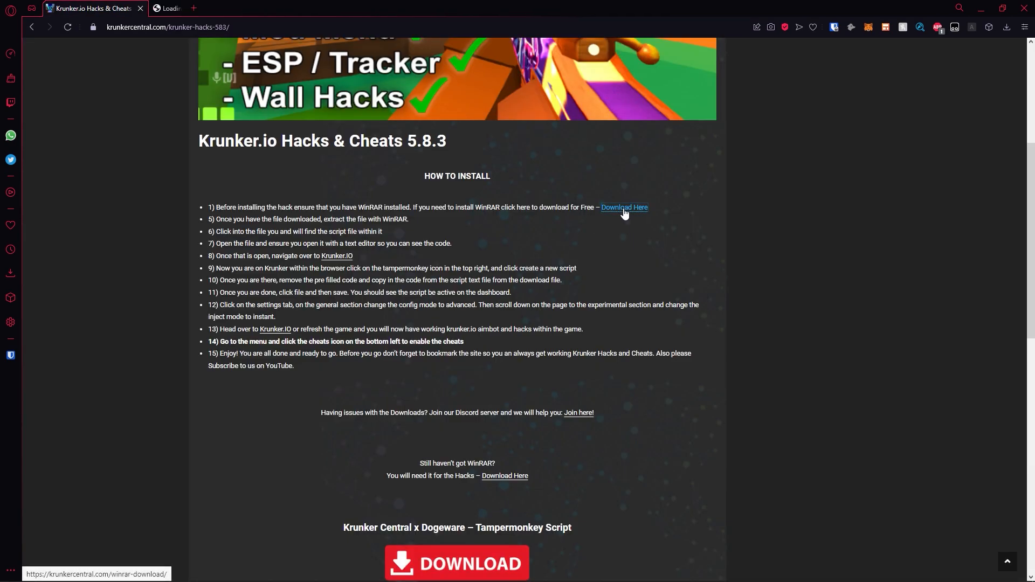
left_click(623, 207)
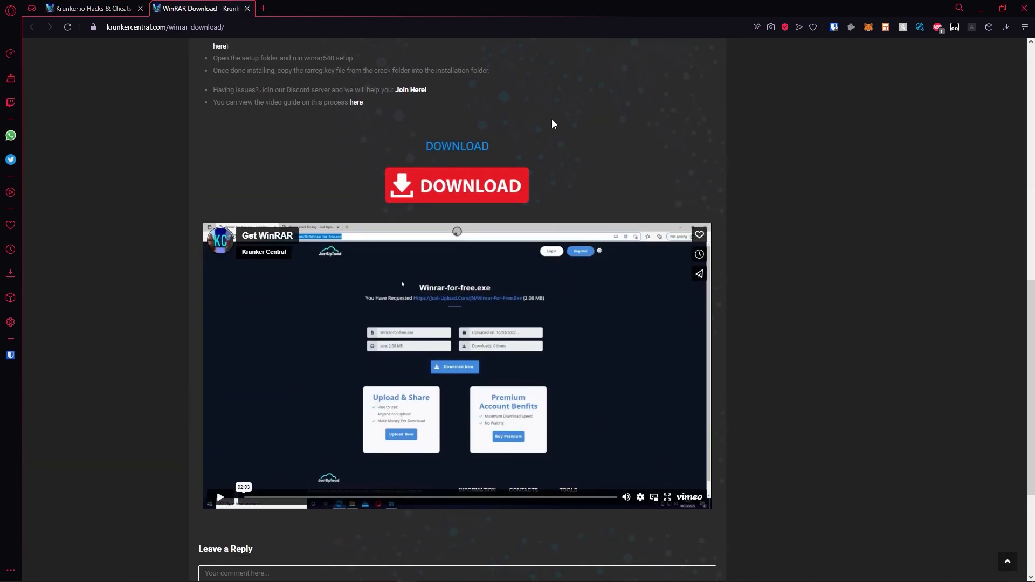
left_click(90, 8)
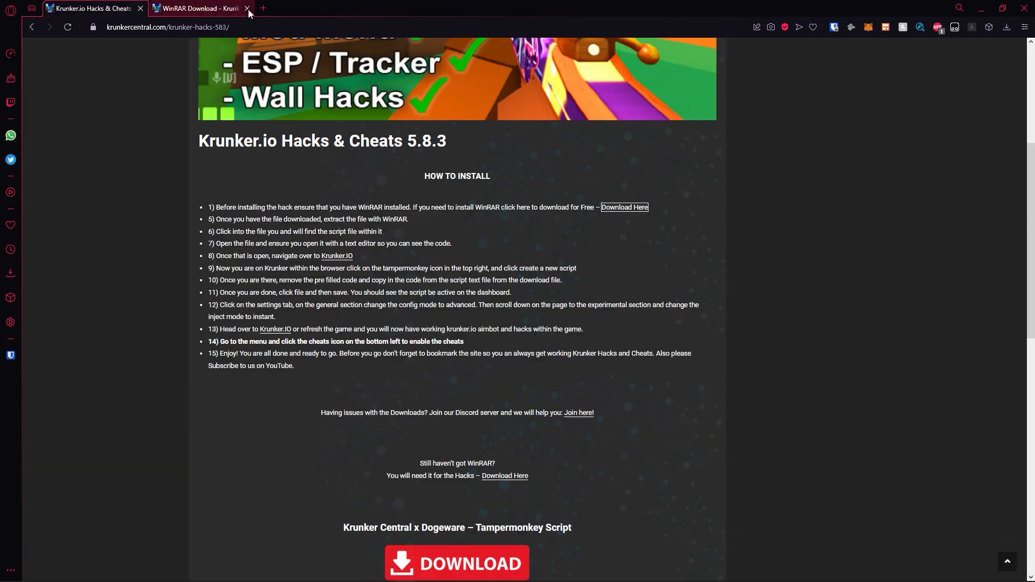
left_click(247, 7)
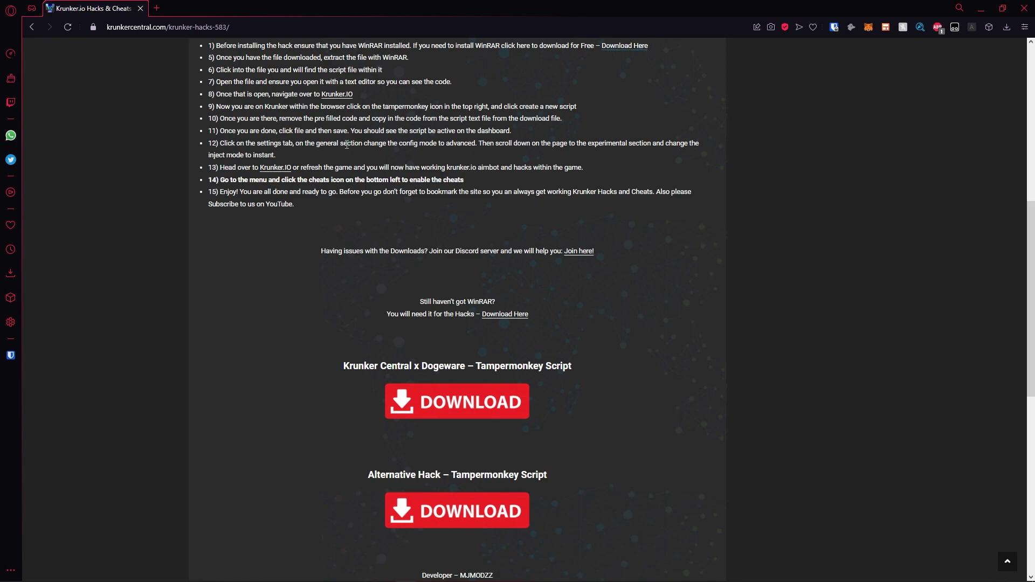
scroll("down", 3)
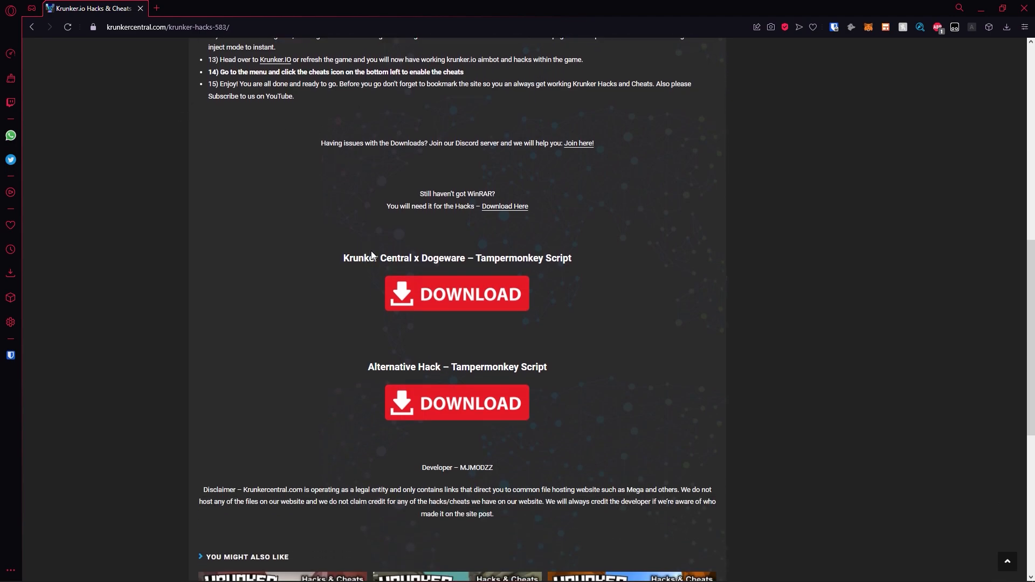
mouse_move(441, 403)
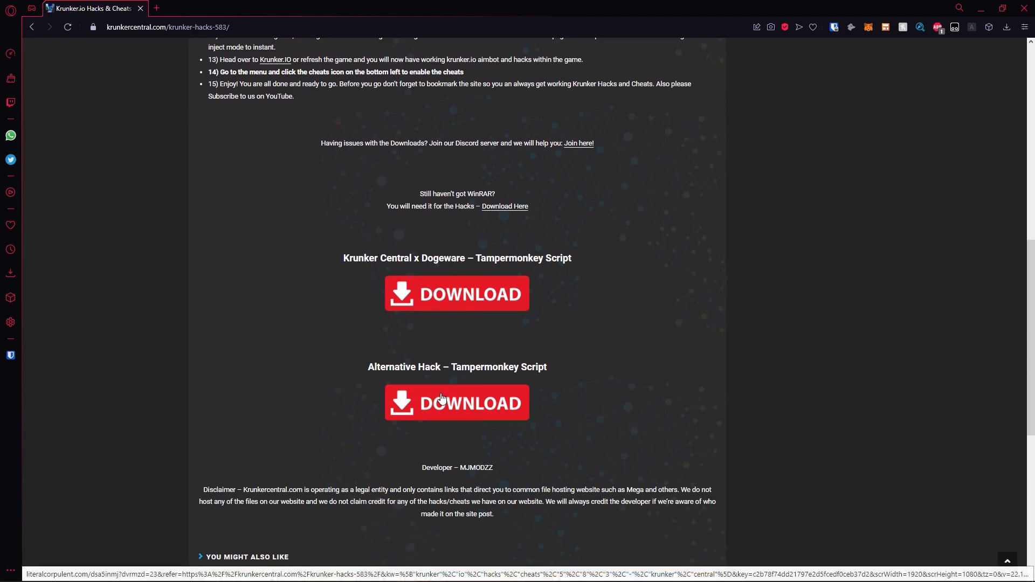
mouse_move(463, 245)
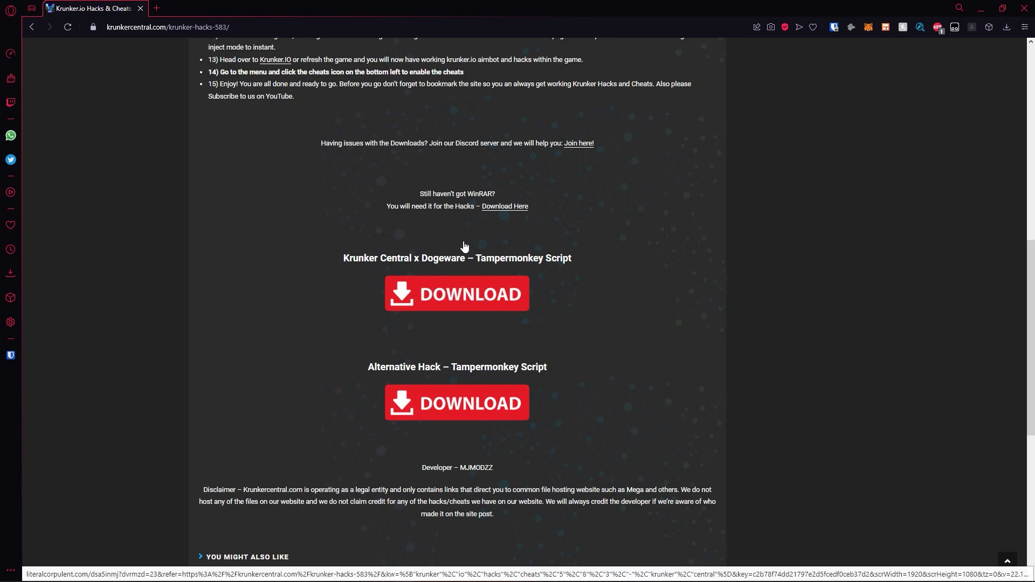
Step: From the Dogeware script post, reach the Tampermonkey download page listing Chrome, Edge, Firefox, Safari and Opera
left_click(456, 294)
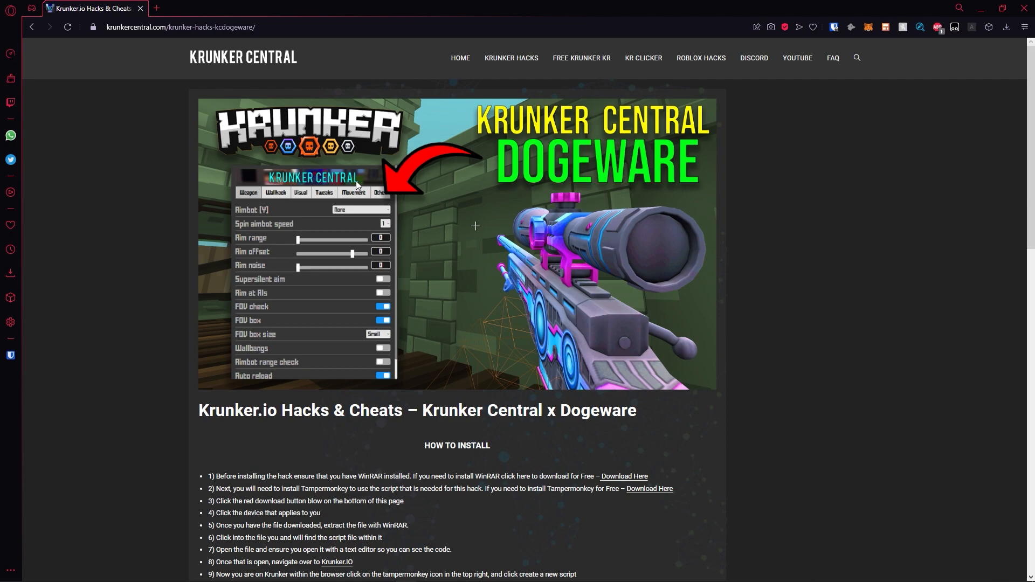
scroll("down", 3)
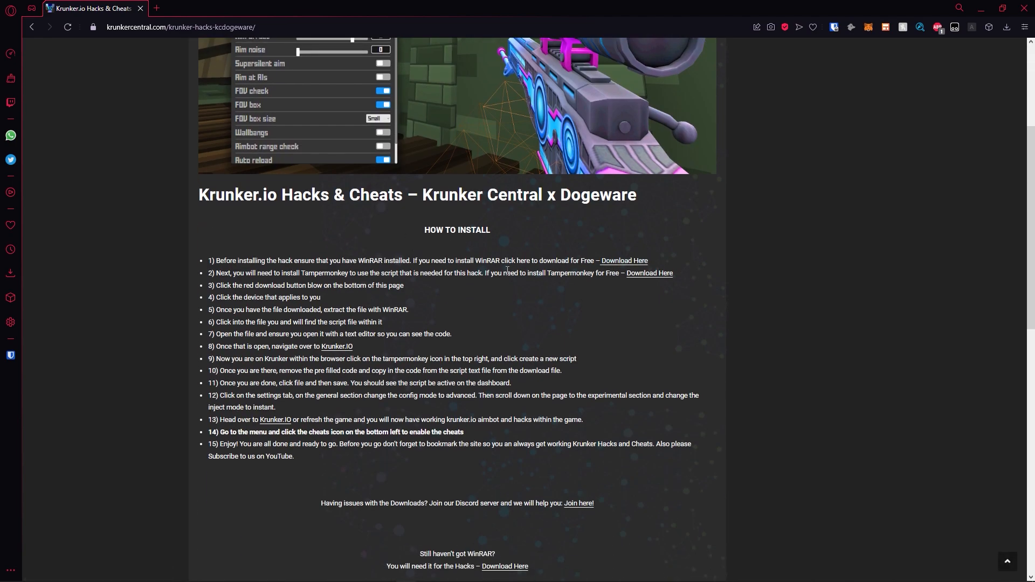
scroll("down", 3)
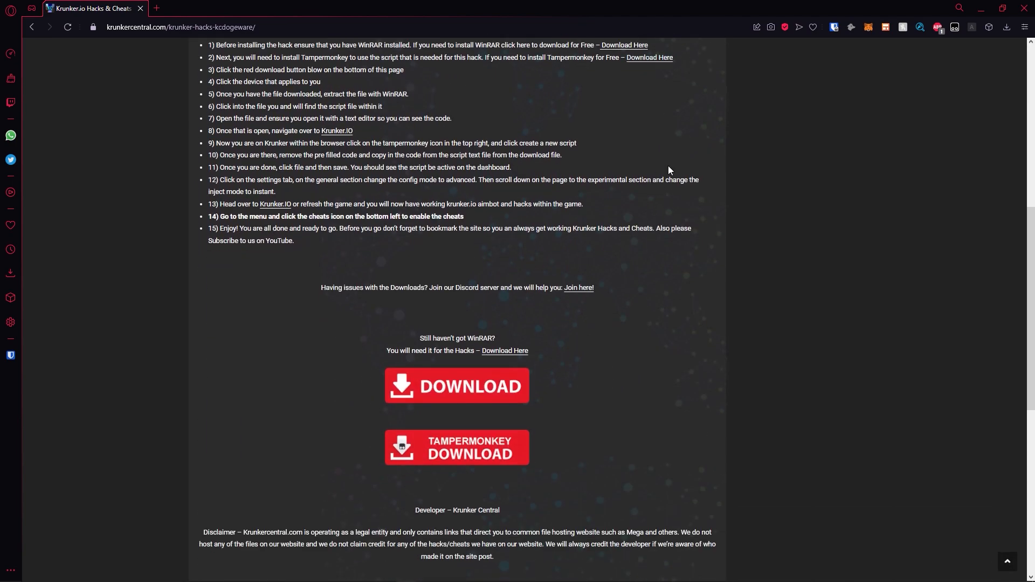
mouse_move(467, 454)
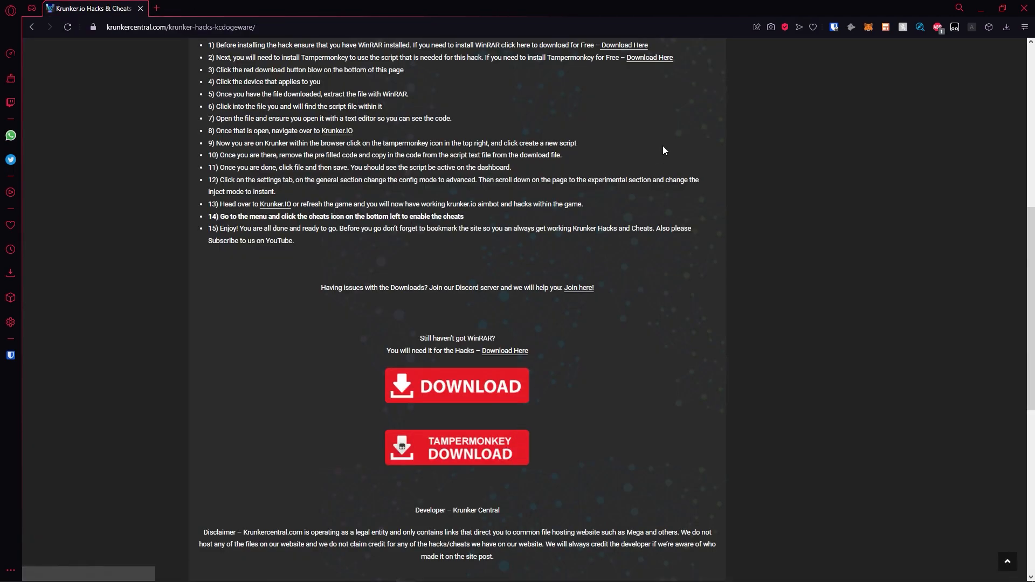
left_click(456, 447)
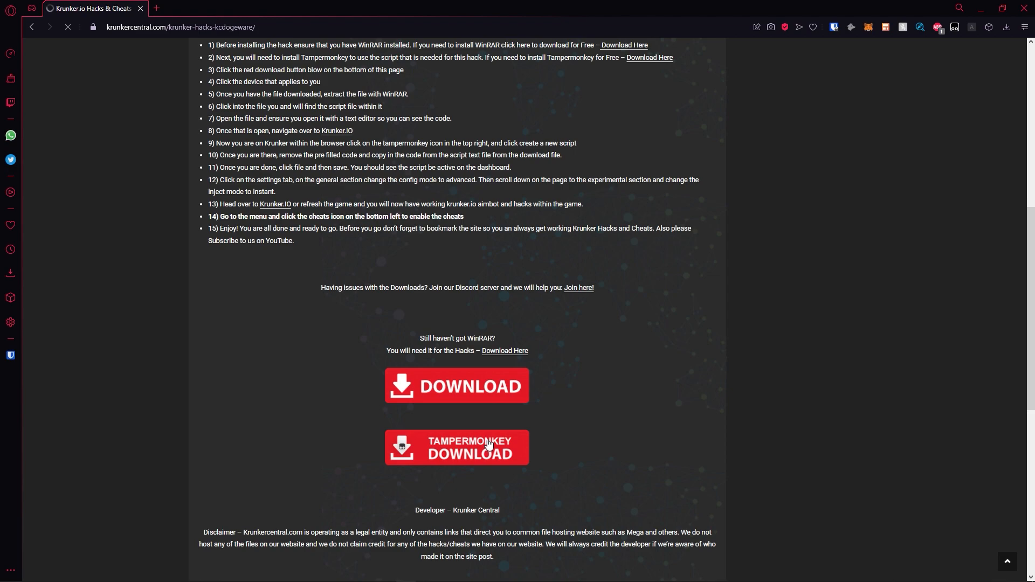
left_click(456, 446)
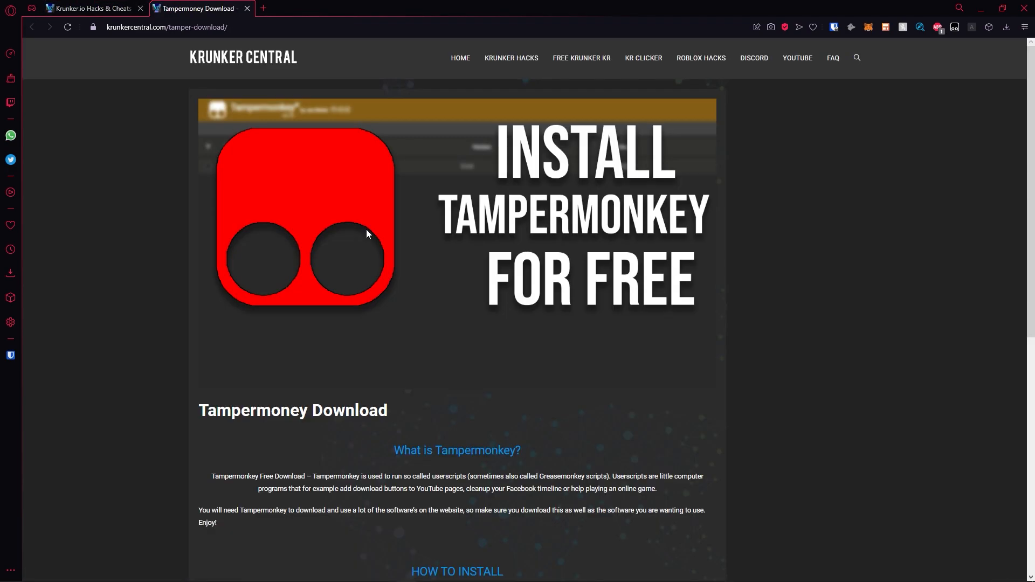
scroll("down", 3)
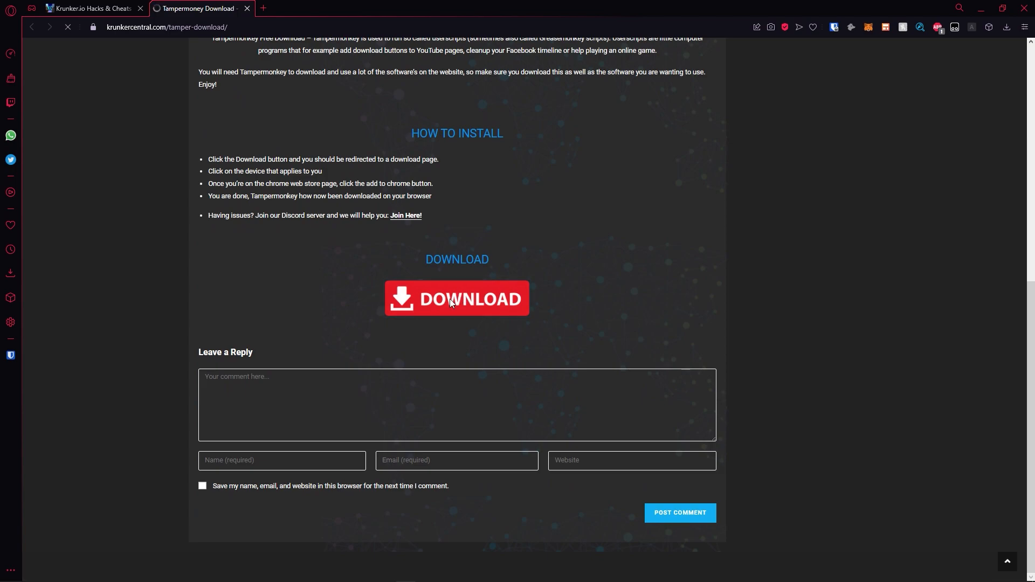
left_click(456, 297)
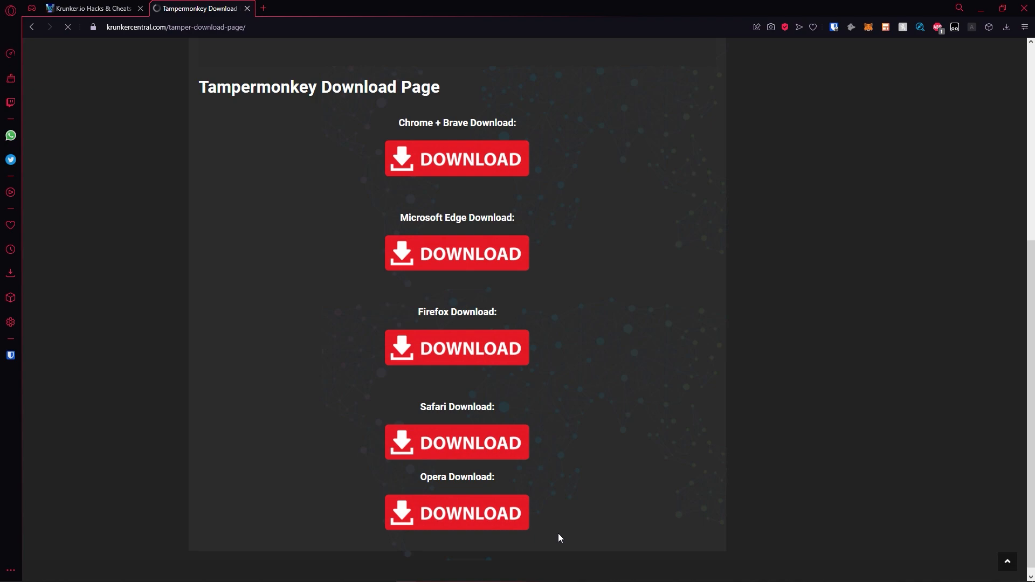
Step: Choose the Opera download, landing on the Opera addons page showing Tampermonkey installed
left_click(457, 513)
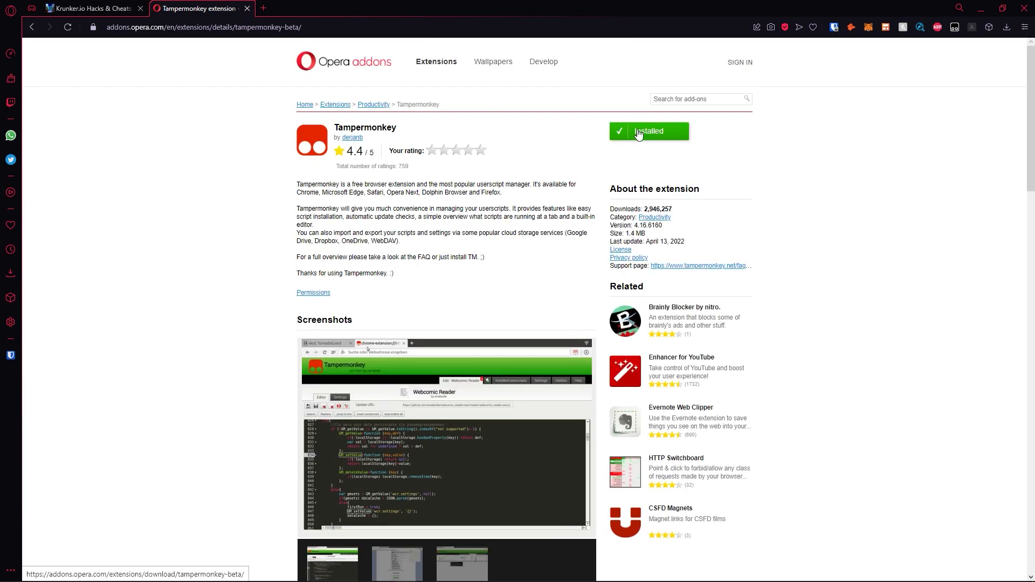
mouse_move(685, 92)
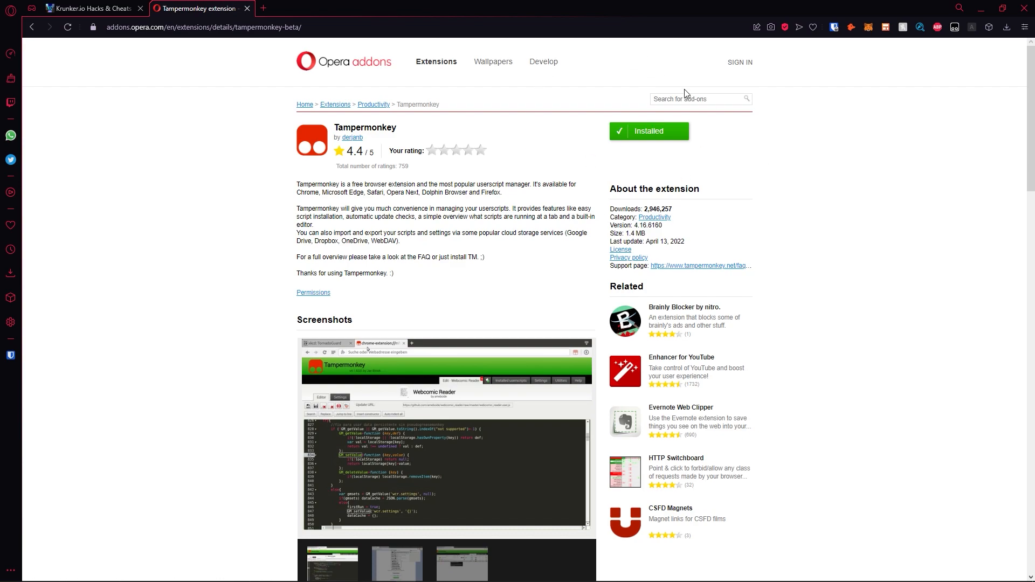
mouse_move(956, 36)
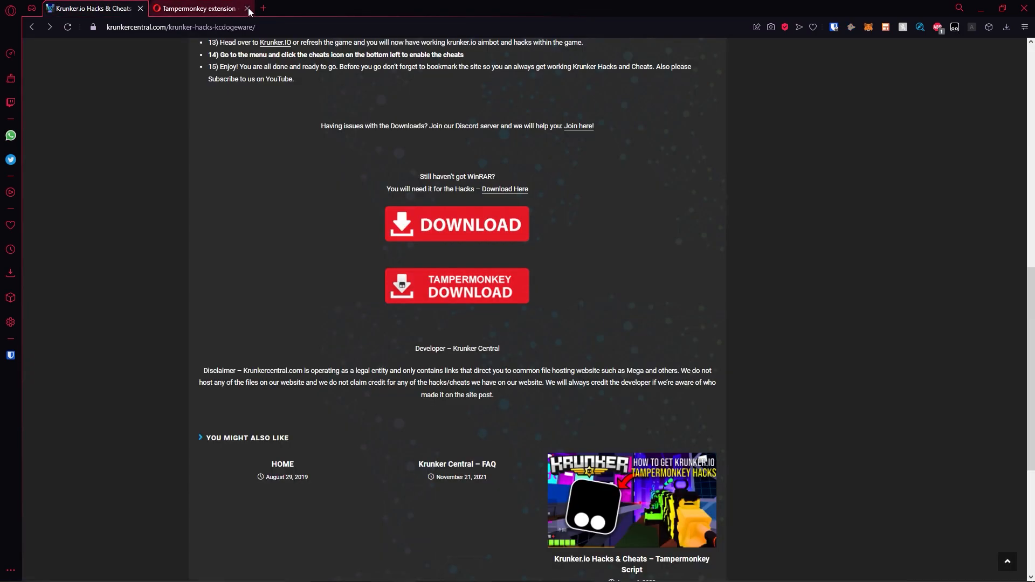
Step: Close the Tampermonkey tab and download the Dogeware hacks .rar from Just-Upload to the desktop
left_click(248, 10)
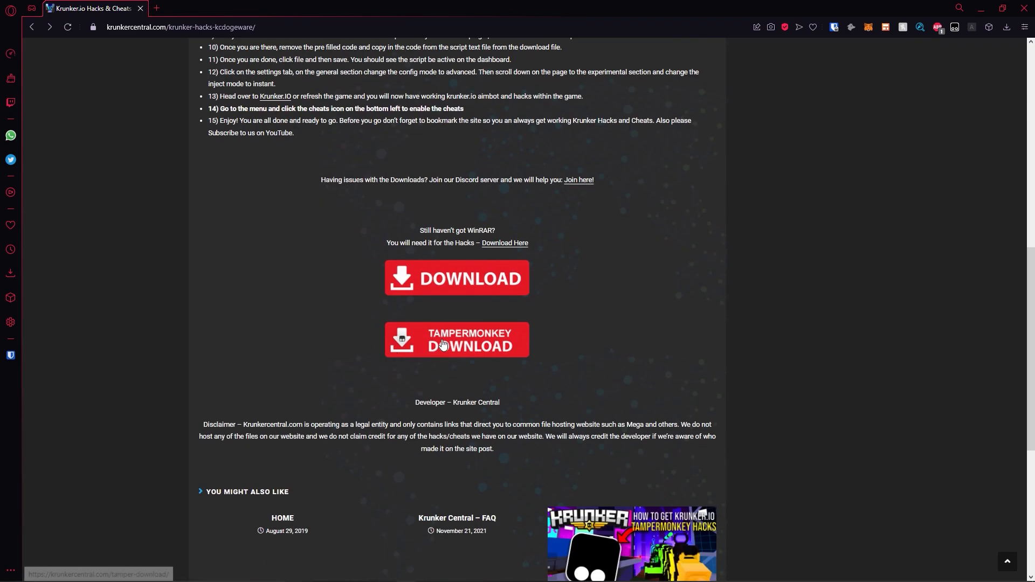
left_click(455, 339)
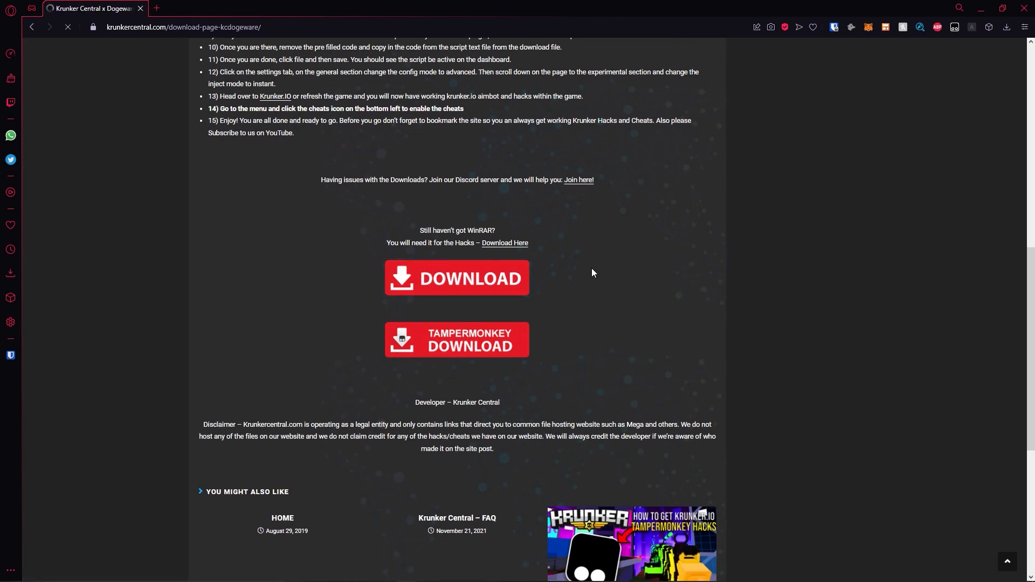
left_click(456, 277)
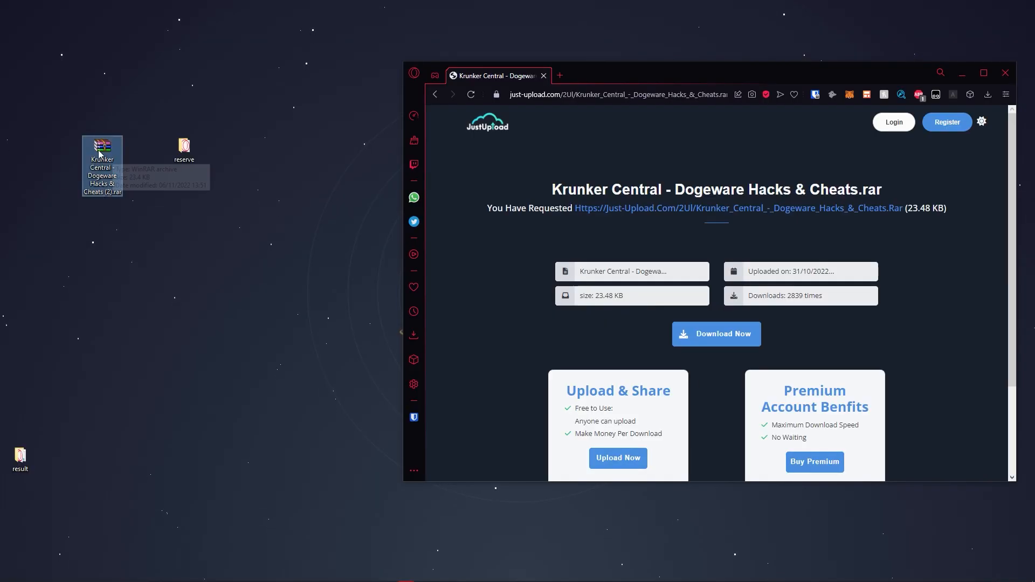
Step: Extract the hacks archive and load the Krunker Central Dogeware script text into Tampermonkey as an enabled userscript
right_click(103, 152)
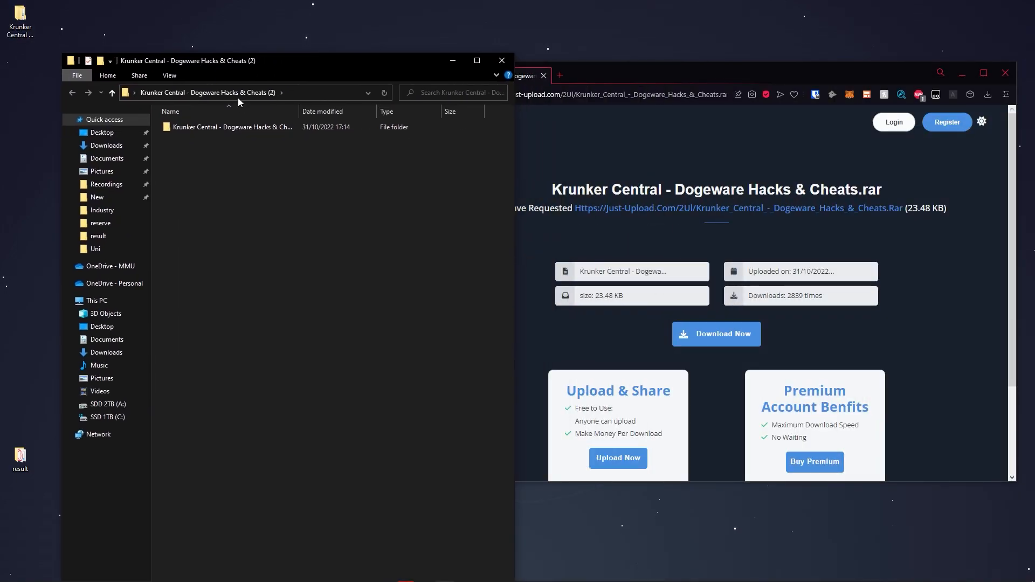
double_click(232, 127)
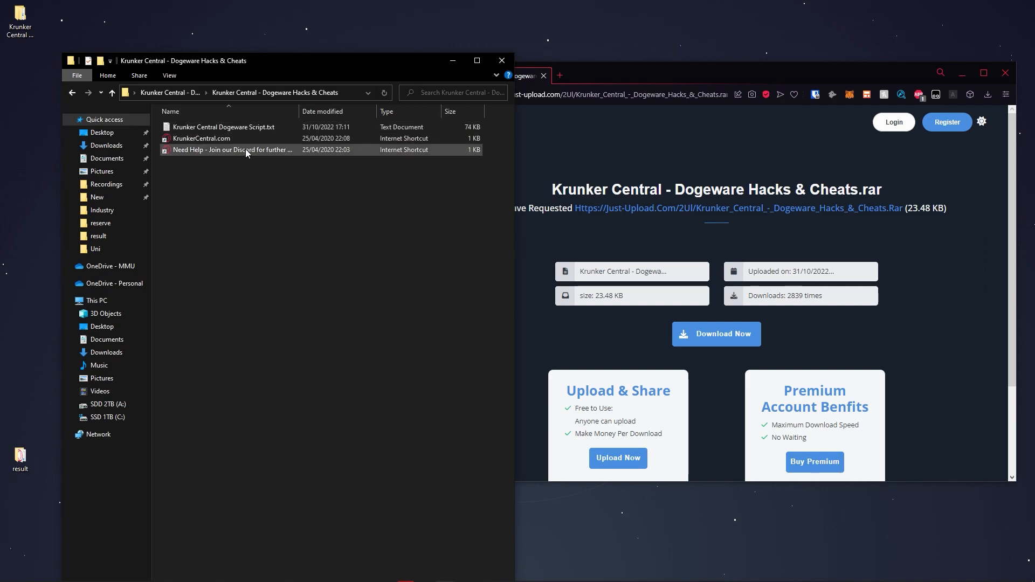
mouse_move(248, 150)
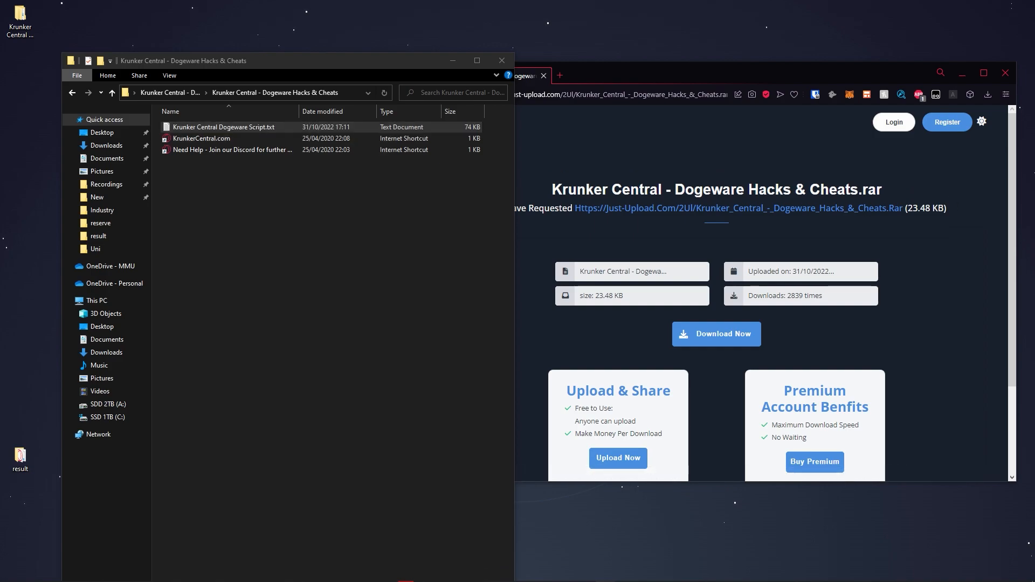
double_click(224, 127)
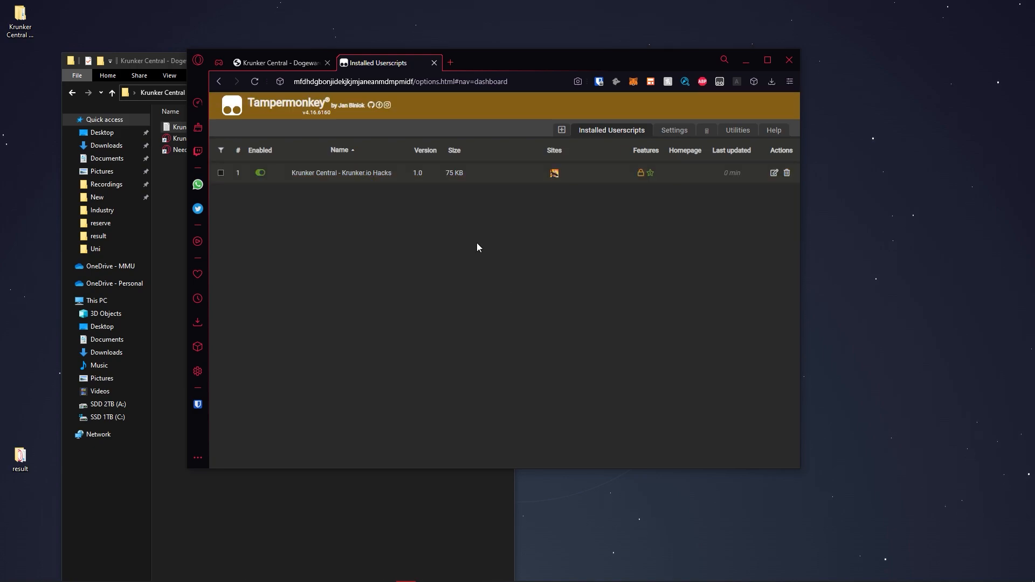
Step: Launch Krunker.io from the userscript's Sites column, opening a Krunker Central promo page alongside
left_click(281, 62)
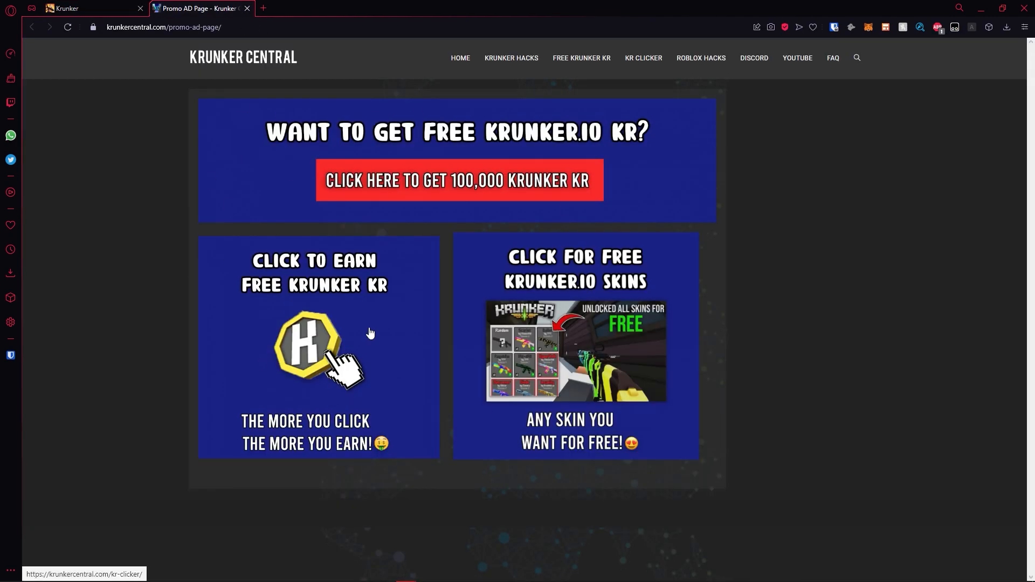
Step: Close the promo tab and browse the cheat menu's Wallhack, Visual and Tweaks sections with Skin hack on
left_click(79, 8)
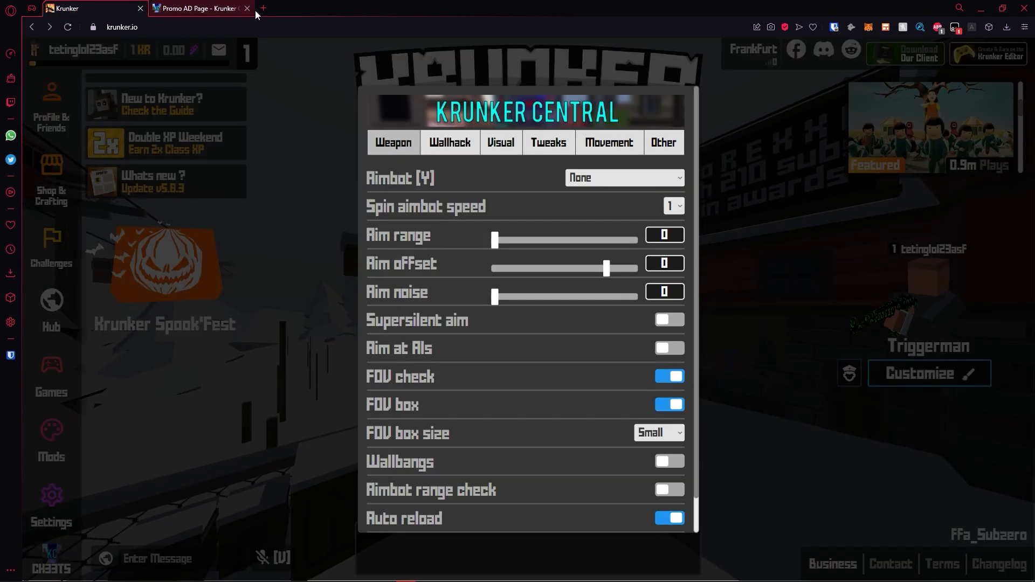
left_click(247, 7)
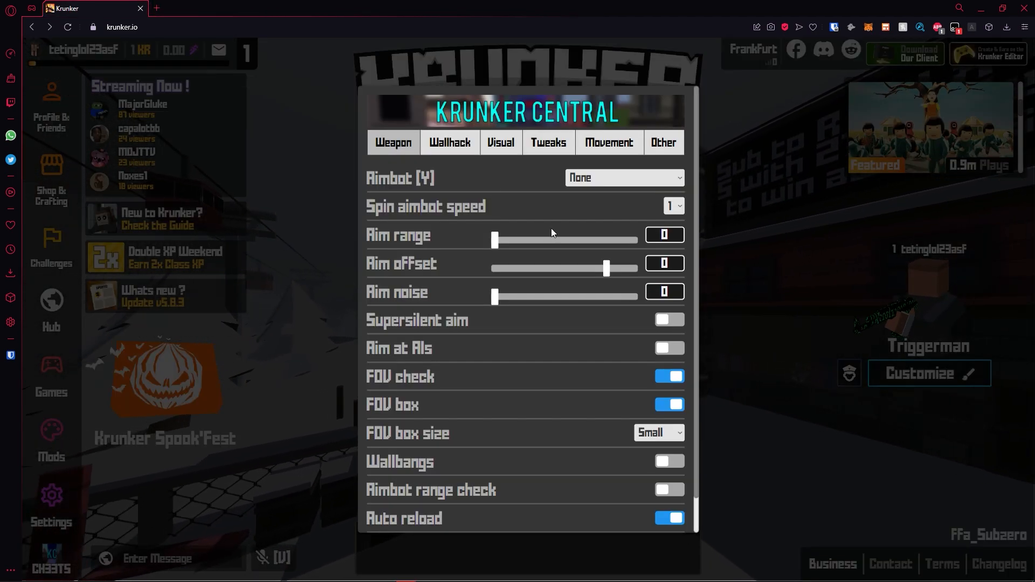
left_click(622, 178)
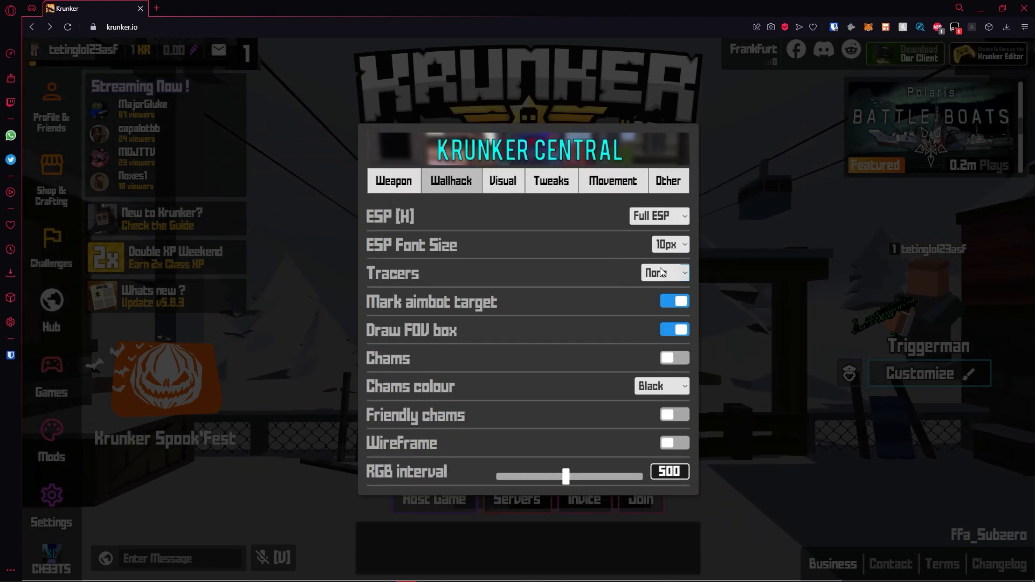
left_click(502, 180)
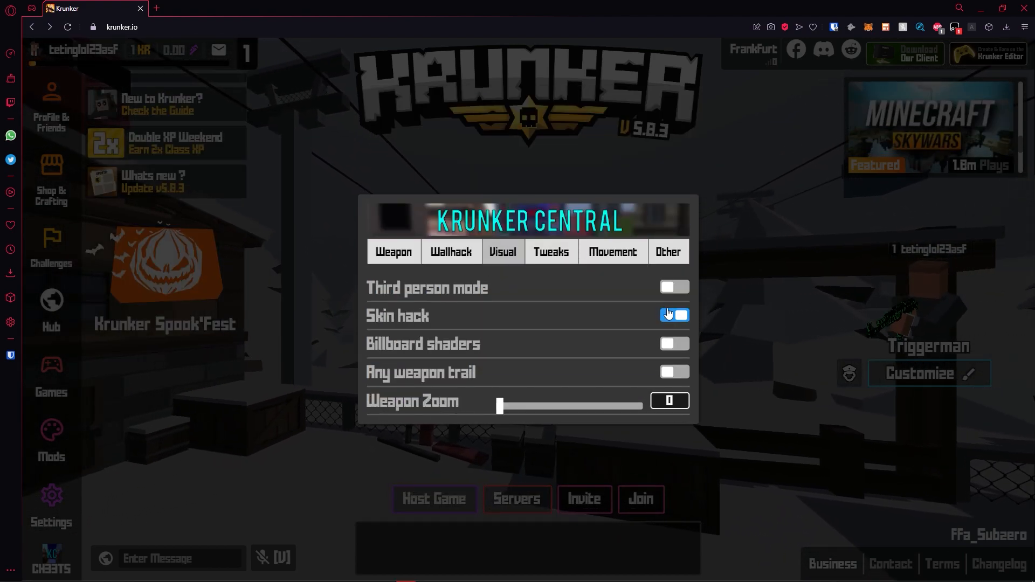
left_click(673, 316)
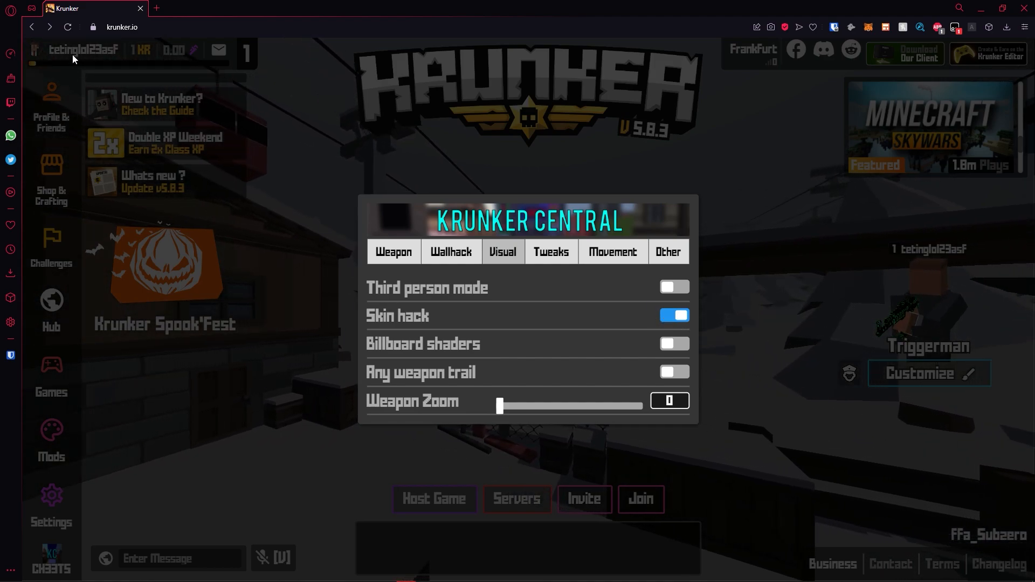
left_click(610, 266)
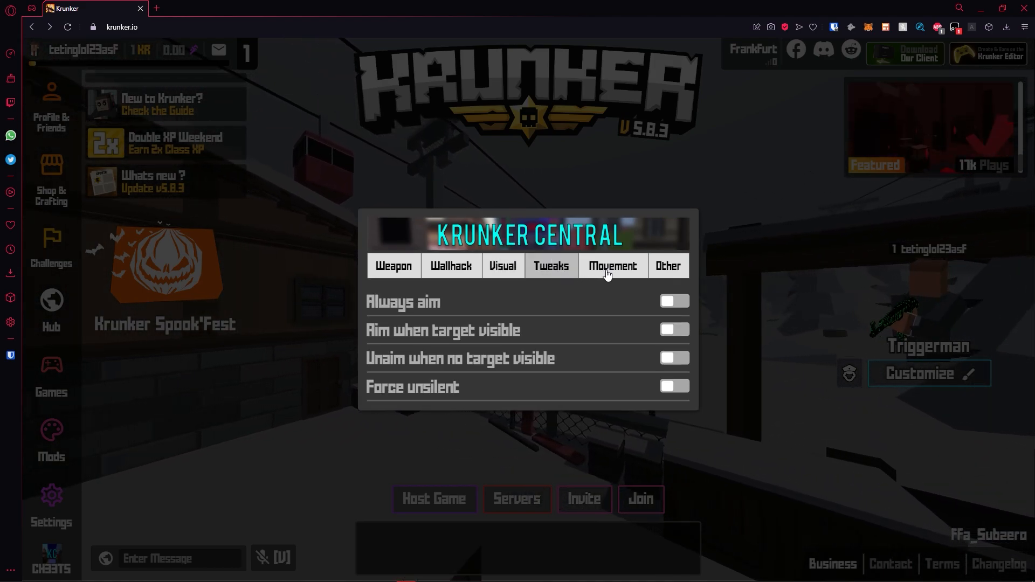